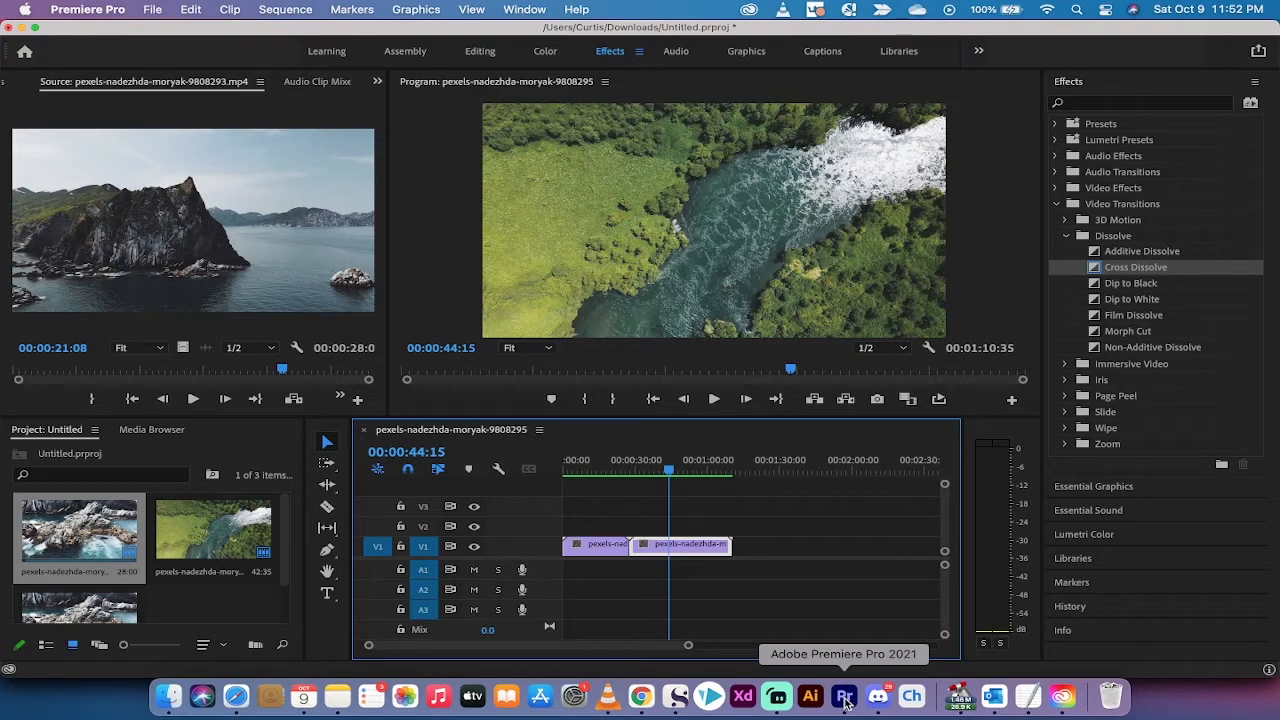
{"action": "mouse_move", "coordinate": [740, 695]}
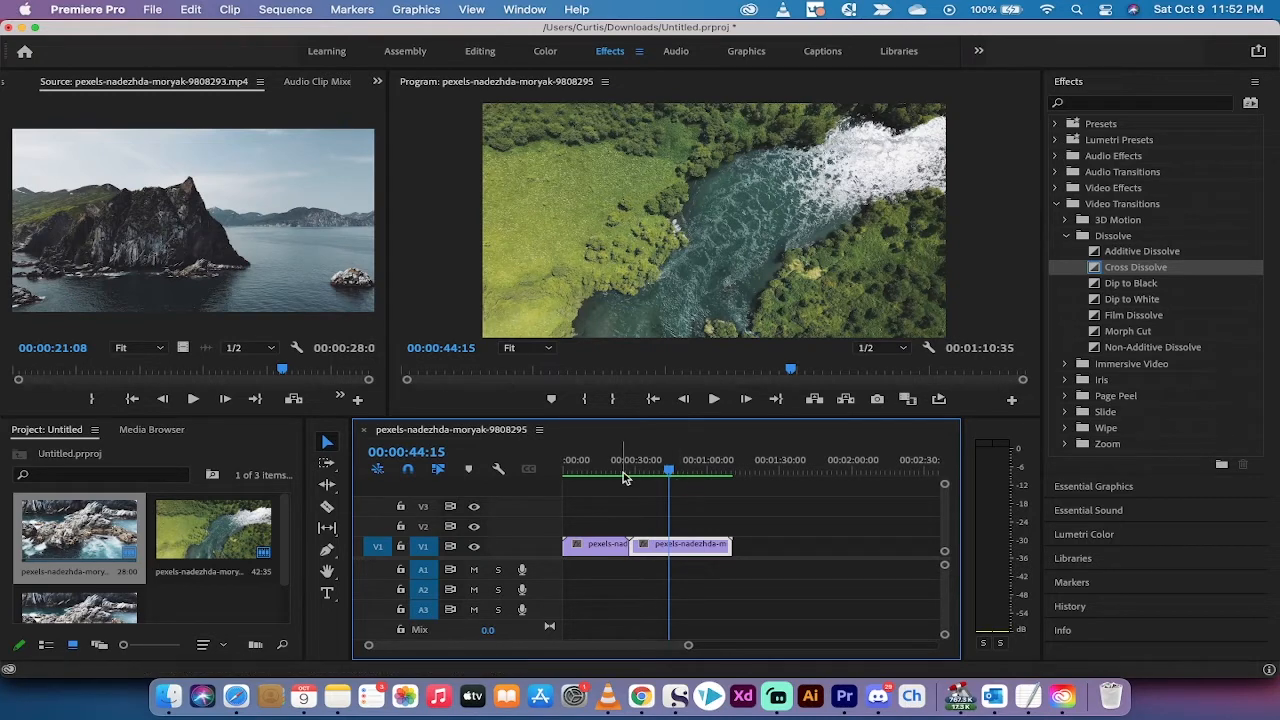
- Check the island and waterfall shots, then scrub the island source clip to 00:00:18:43
{"action": "left_click", "coordinate": [595, 470]}
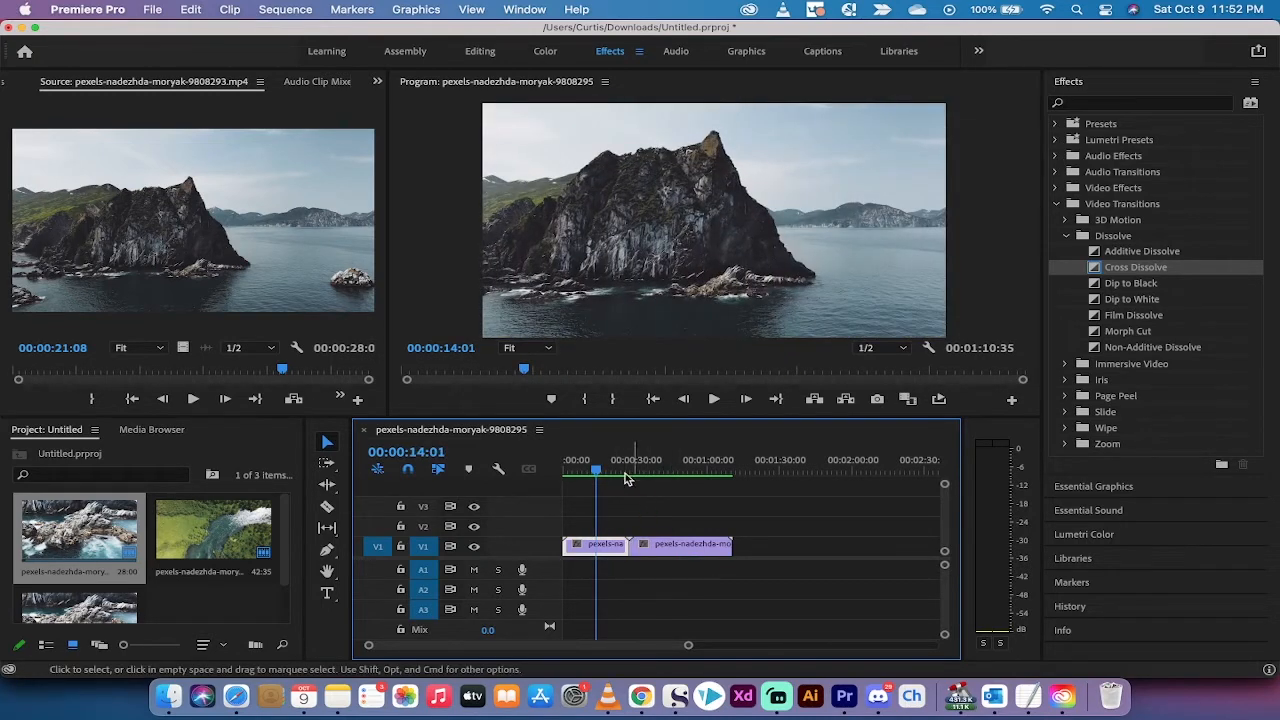
{"action": "left_click", "coordinate": [678, 471]}
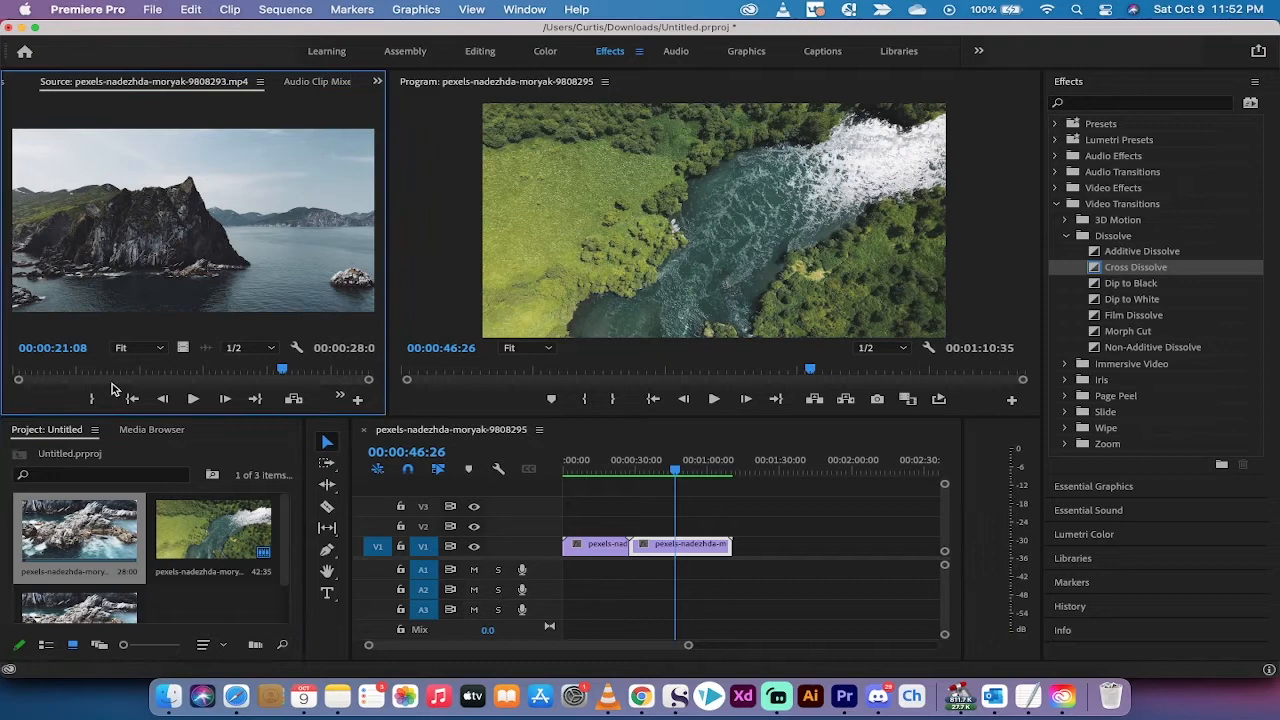
{"action": "mouse_move", "coordinate": [170, 188]}
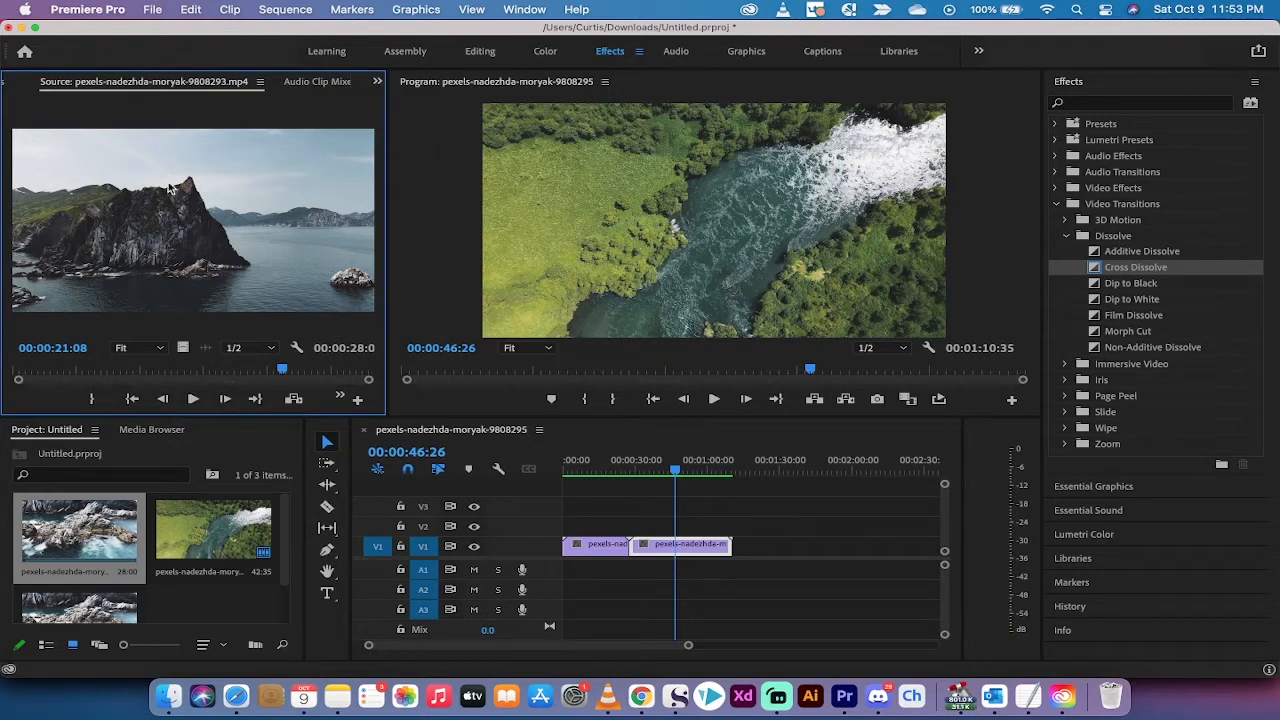
{"action": "left_click_drag", "start_coordinate": [283, 368], "coordinate": [168, 368]}
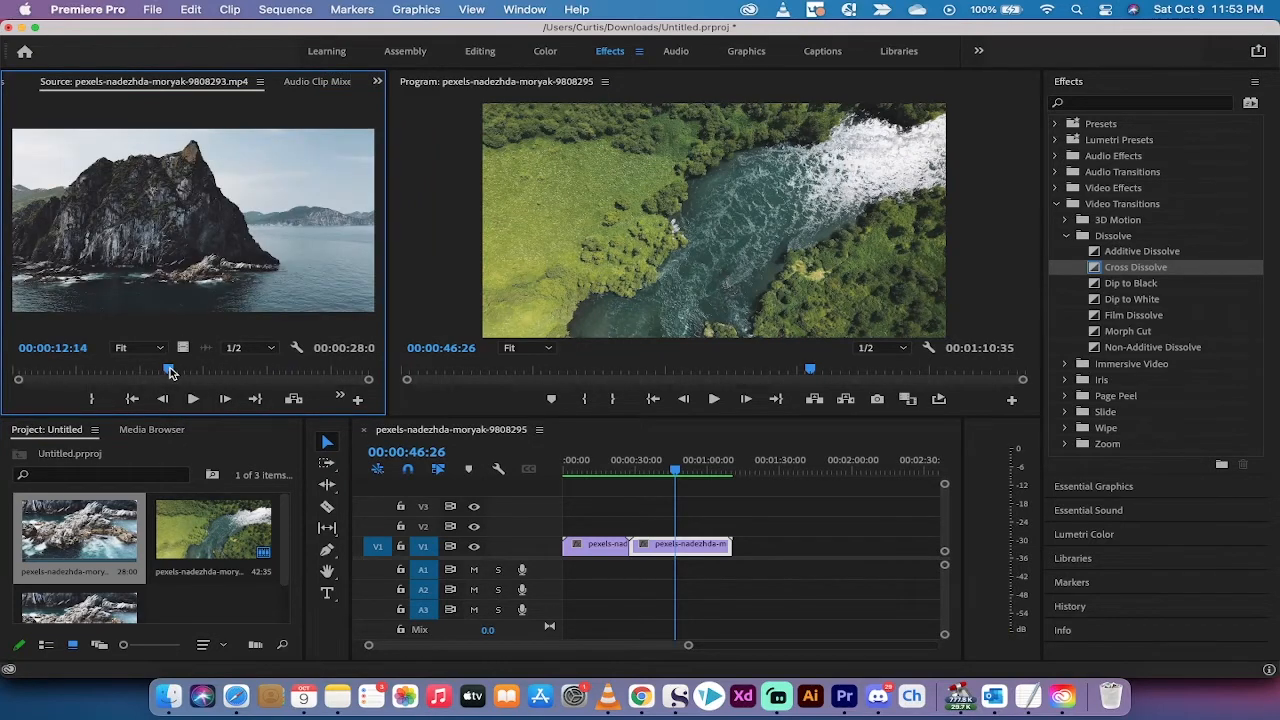
{"action": "left_click_drag", "start_coordinate": [168, 369], "coordinate": [247, 369]}
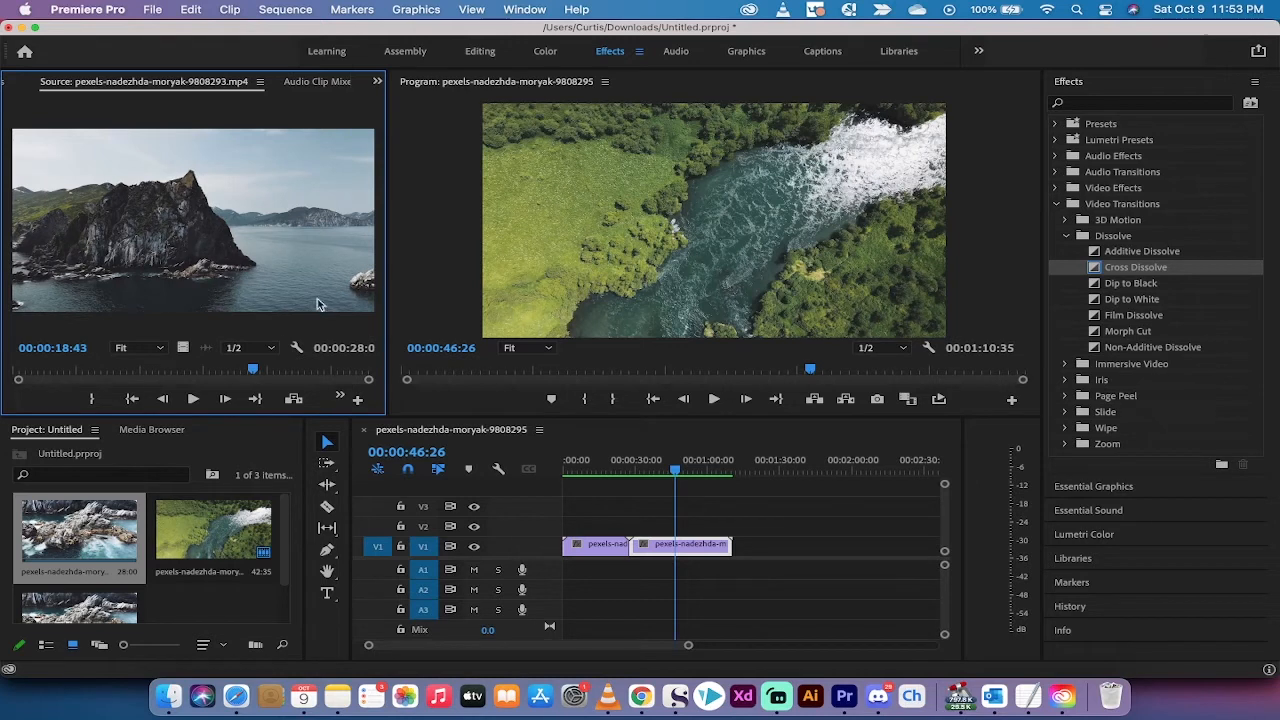
{"action": "mouse_move", "coordinate": [305, 508]}
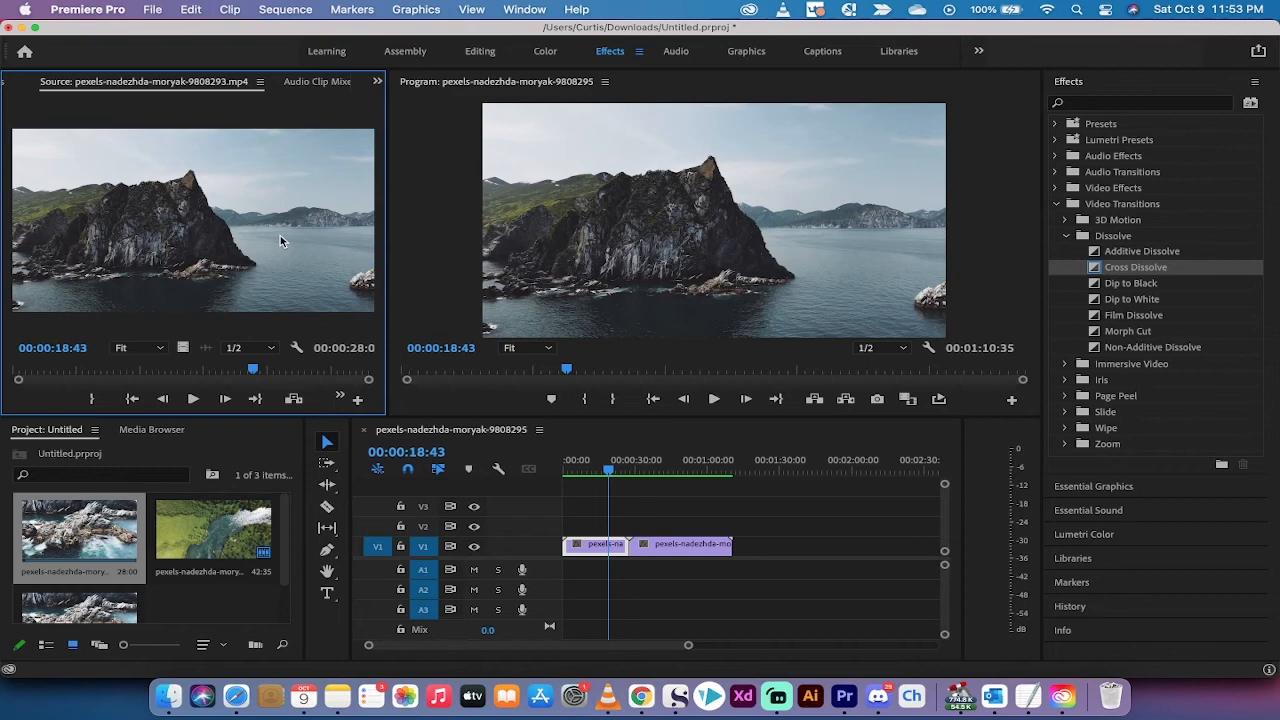
{"action": "mouse_move", "coordinate": [840, 695]}
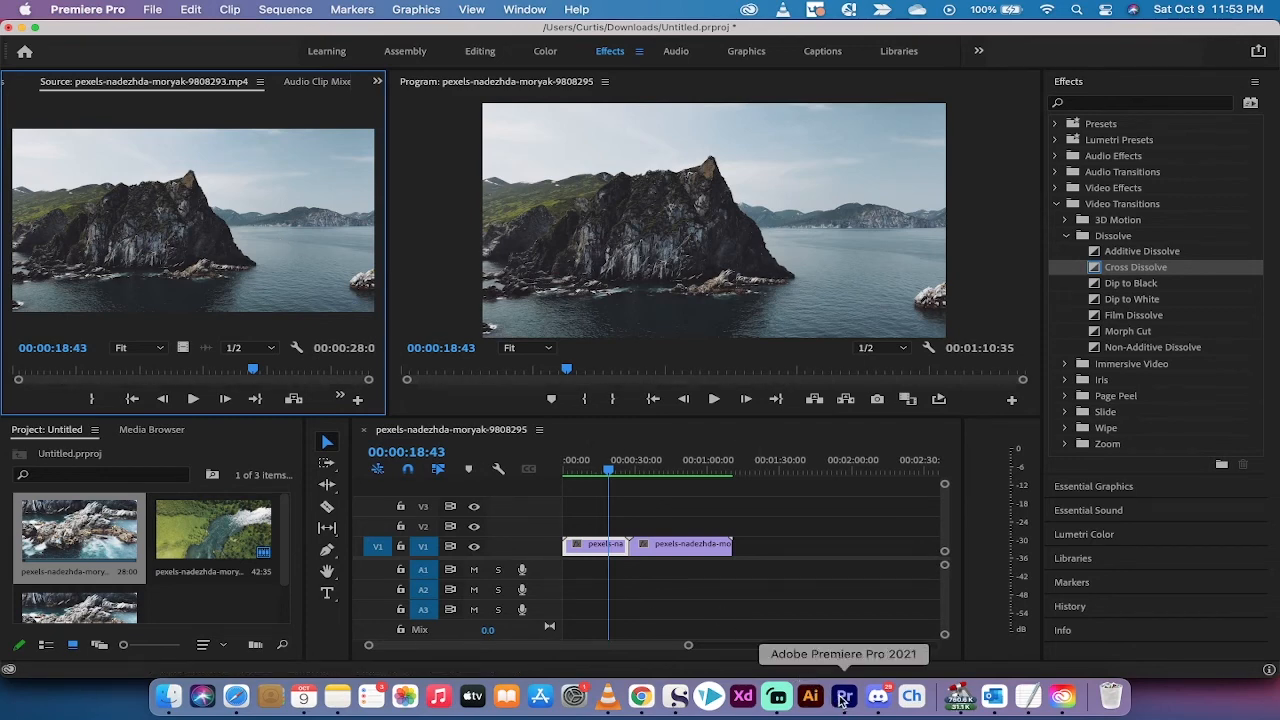
{"action": "mouse_move", "coordinate": [777, 695]}
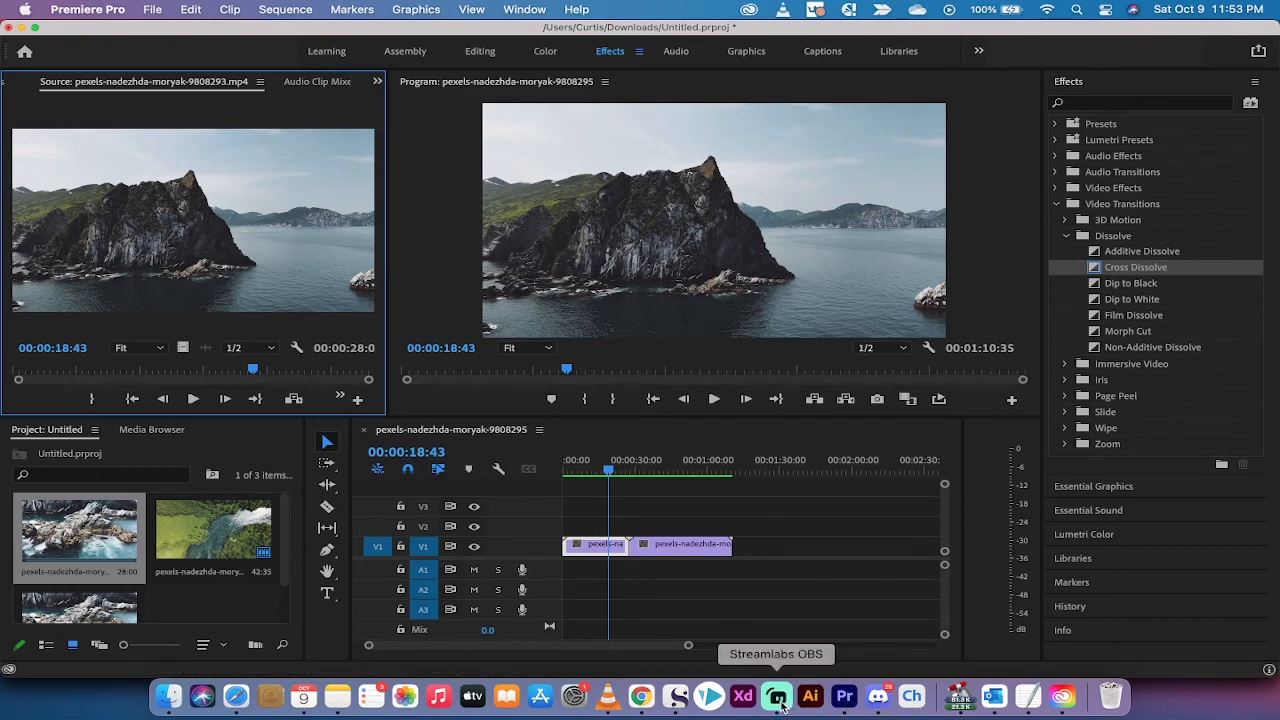